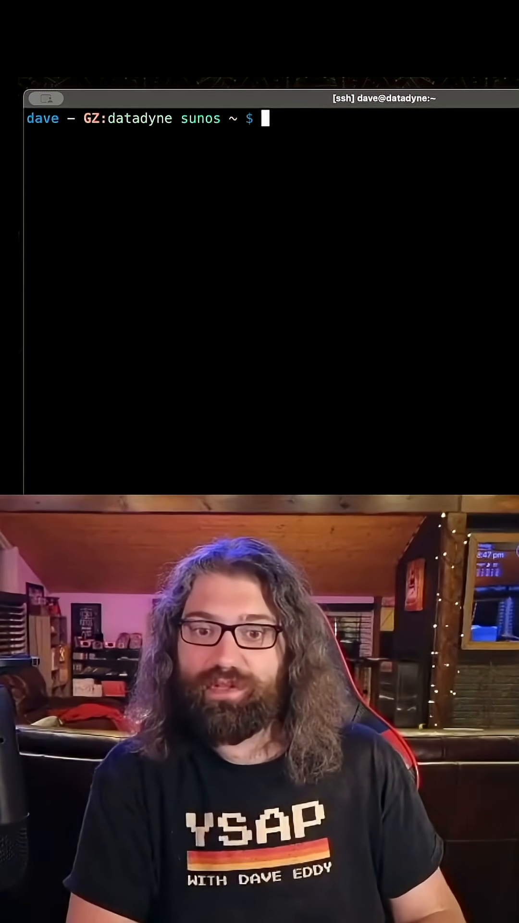
pyautogui.write('zadm')
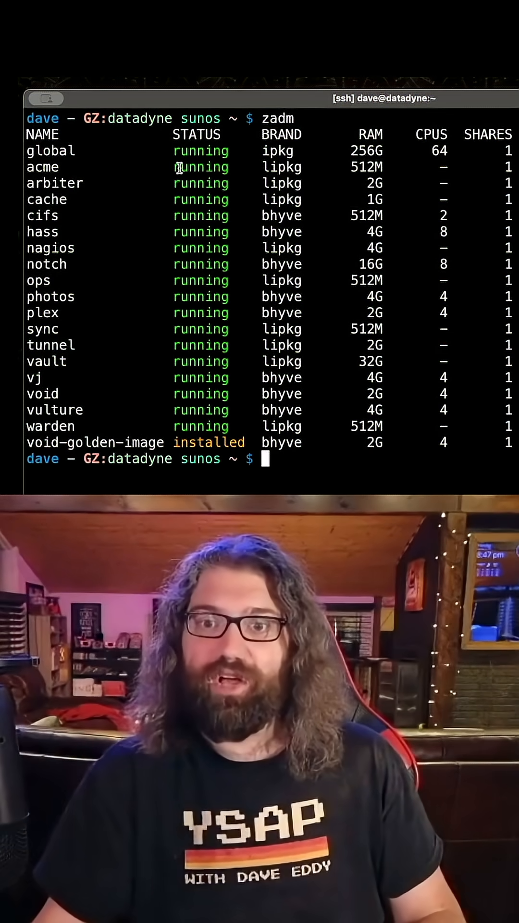
pyautogui.moveTo(179, 215)
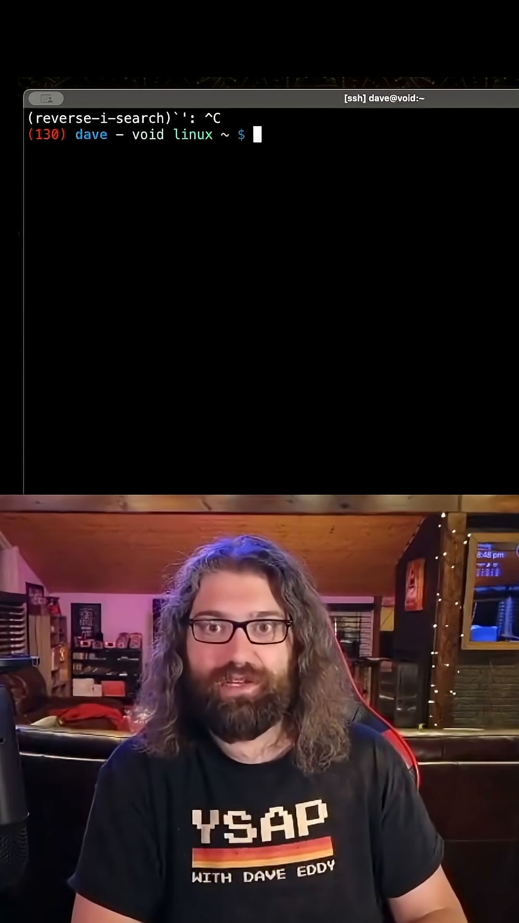
pyautogui.write('sudo docker run -it ubuntu bash')
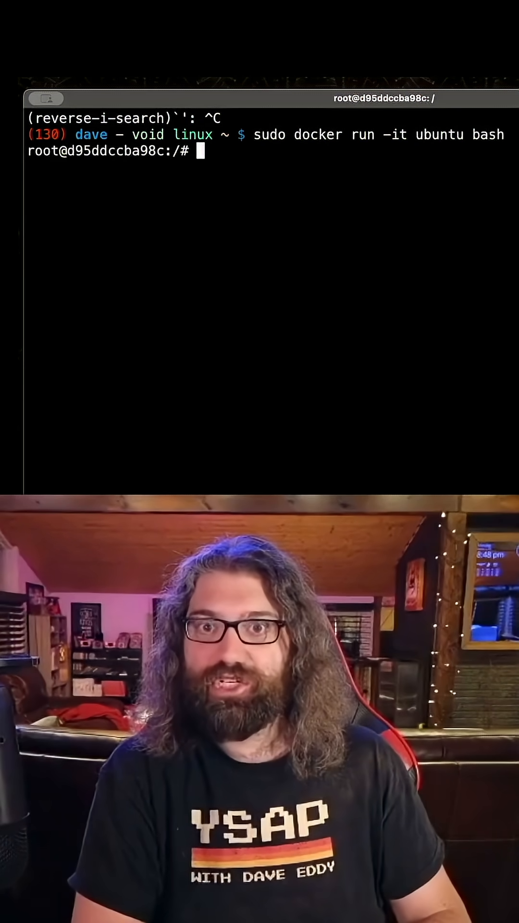
pyautogui.write('a')
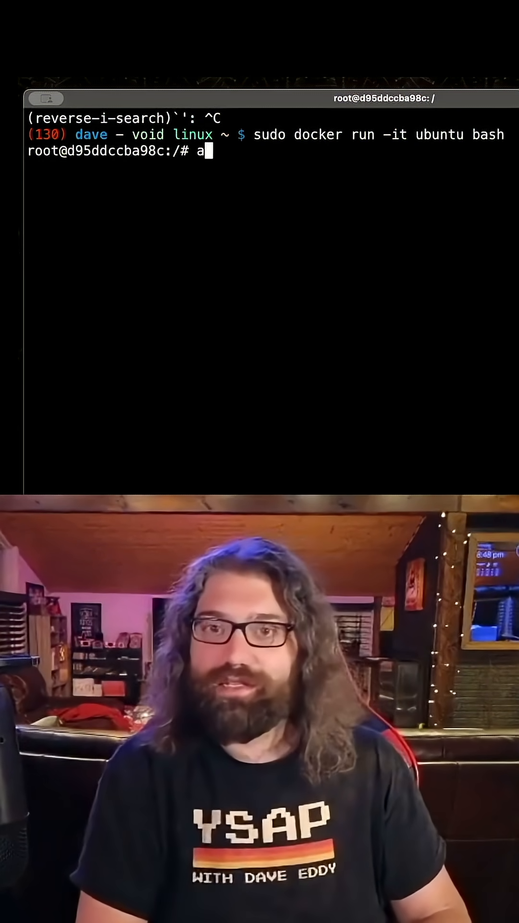
pyautogui.write('pt update')
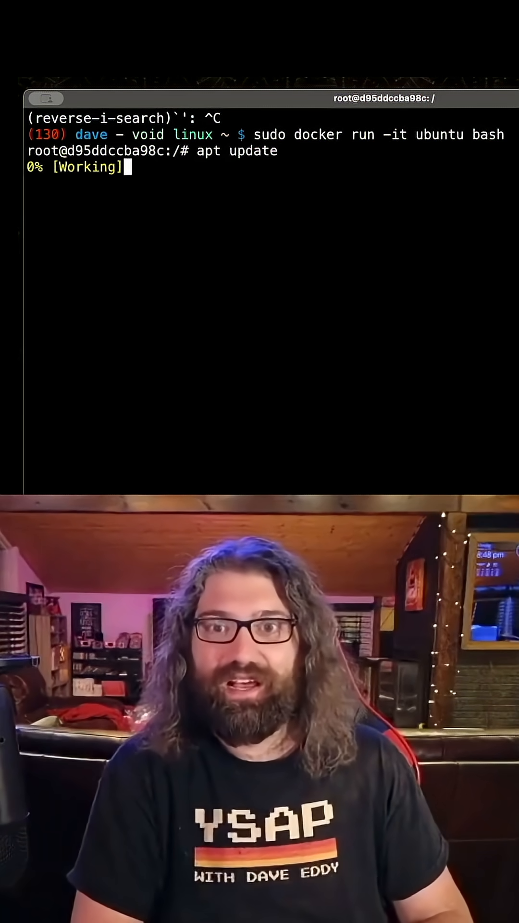